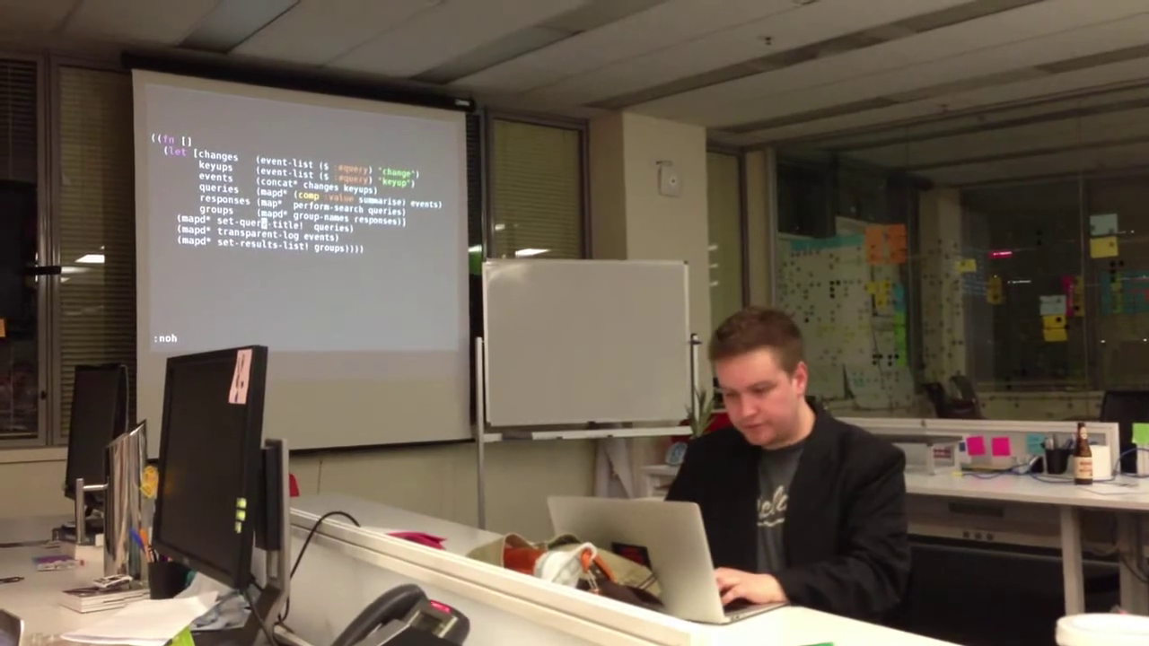
- Select the whole last let-body line that sets the results list from groups in Visual Line mode
key("V")
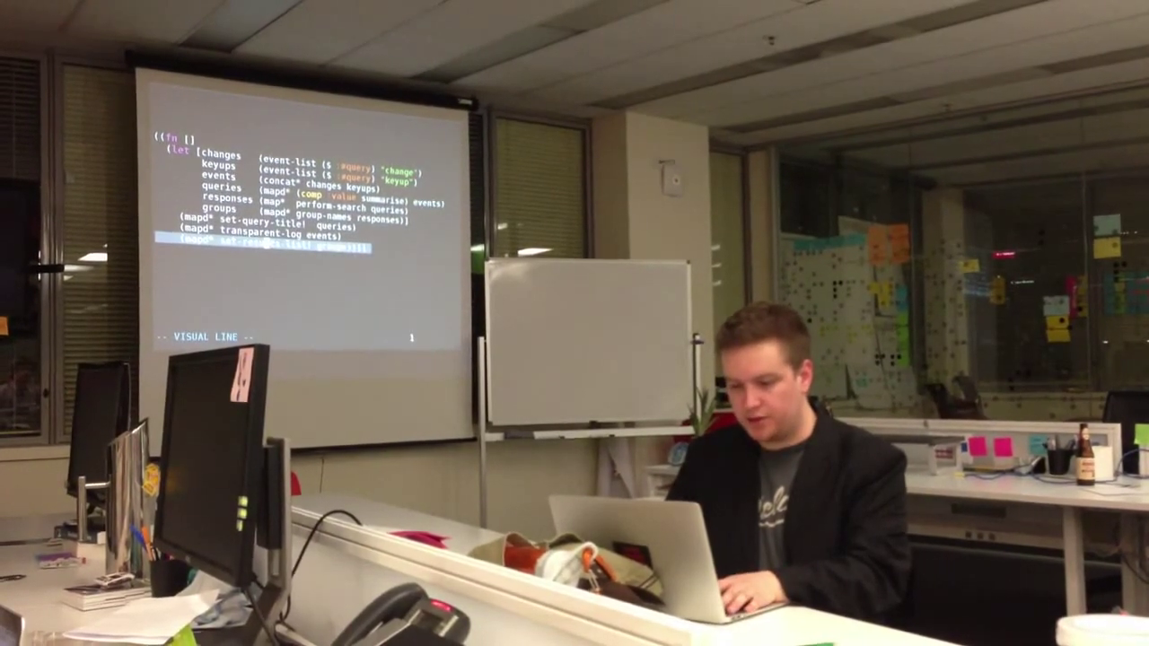